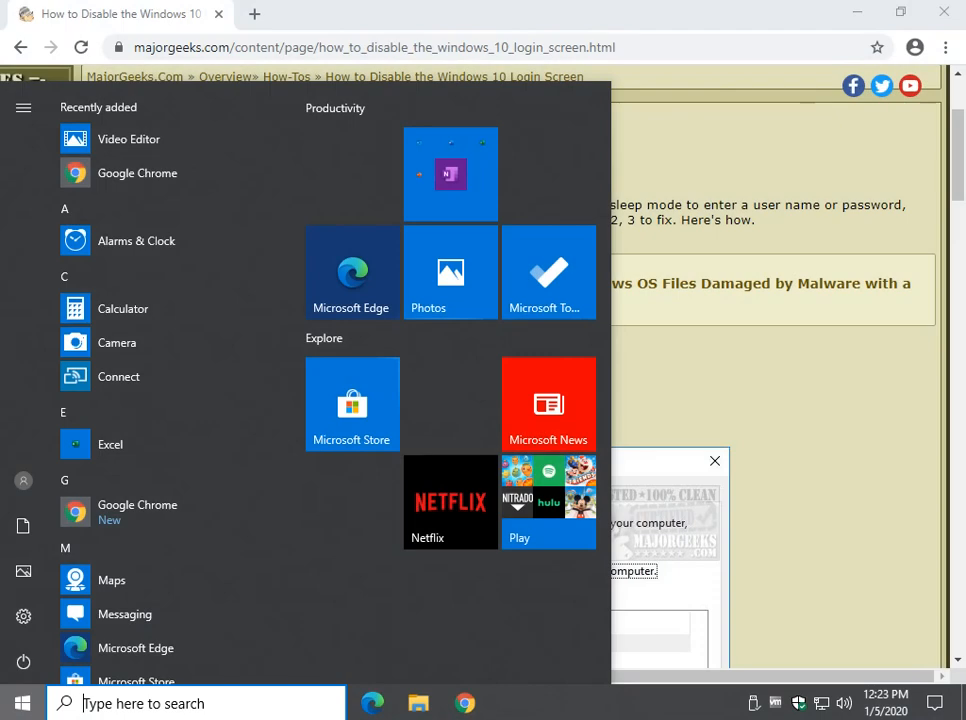
# Dismiss the Start menu and scroll the guide to Step 1 (netplwiz)
pyautogui.click(14, 703)
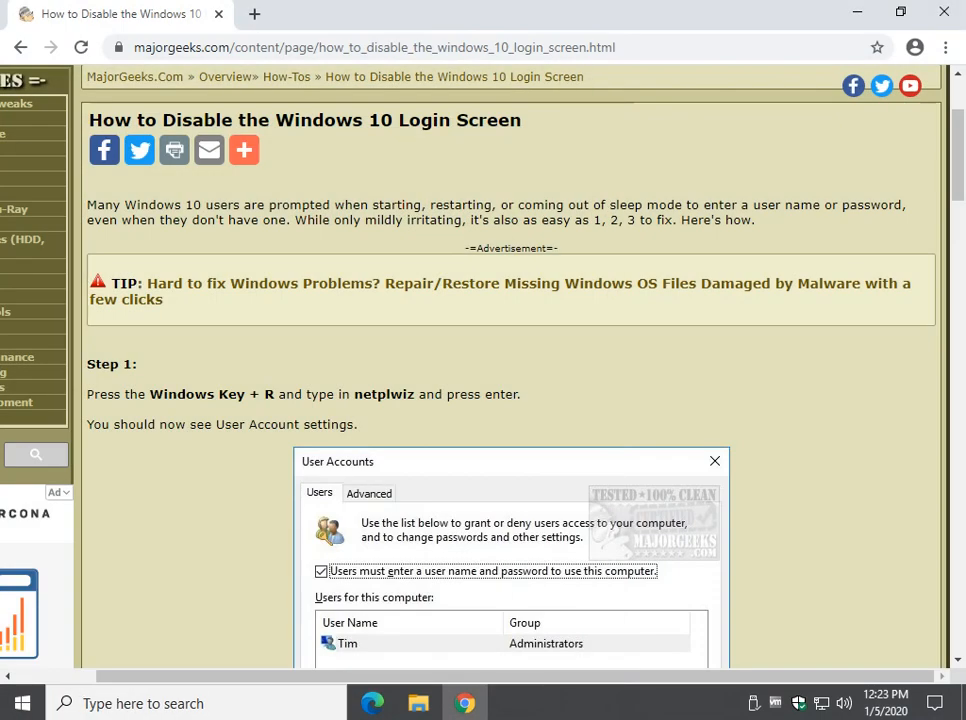
pyautogui.scroll(-3)
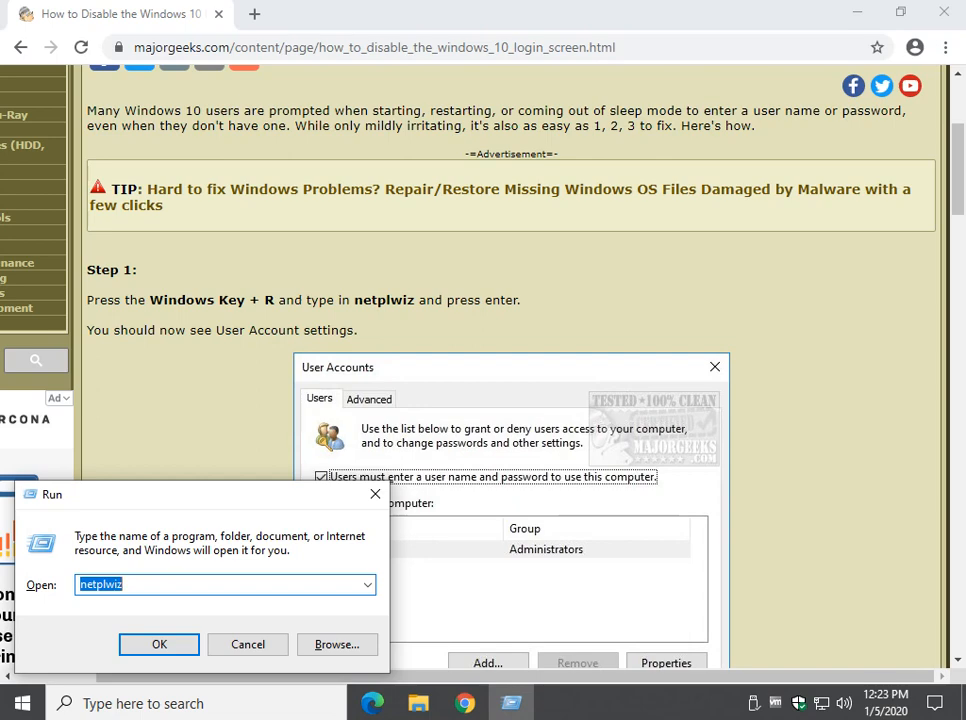
# Launch netplwiz and enter the account password for automatic sign-in
pyautogui.click(160, 644)
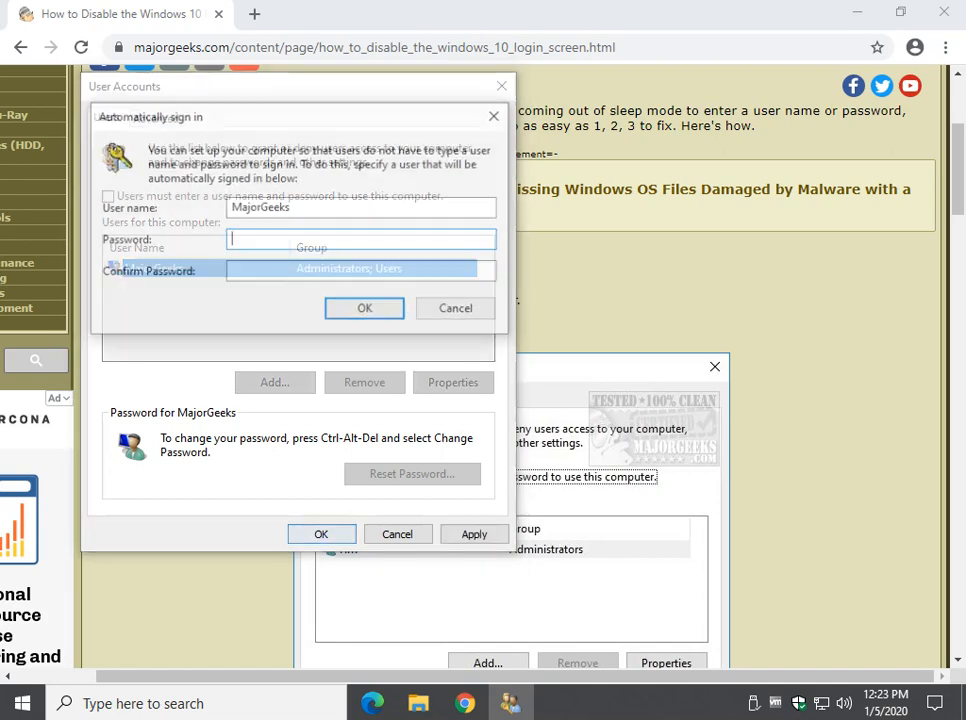
pyautogui.write('•••')
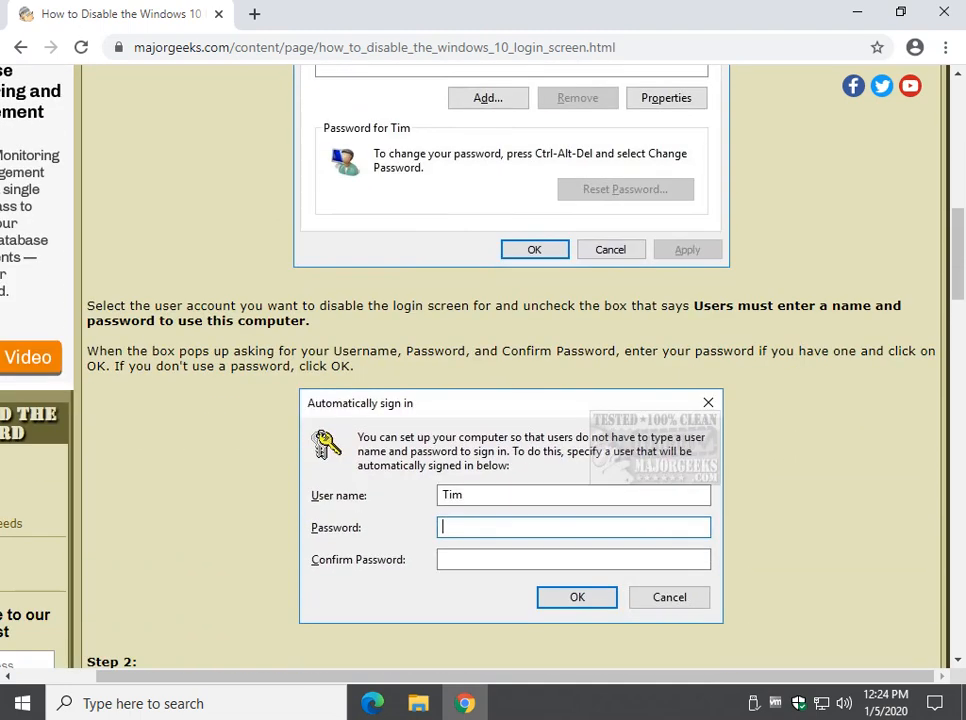
# Scroll the guide down to Step 2 about sign-in options
pyautogui.scroll(-3)
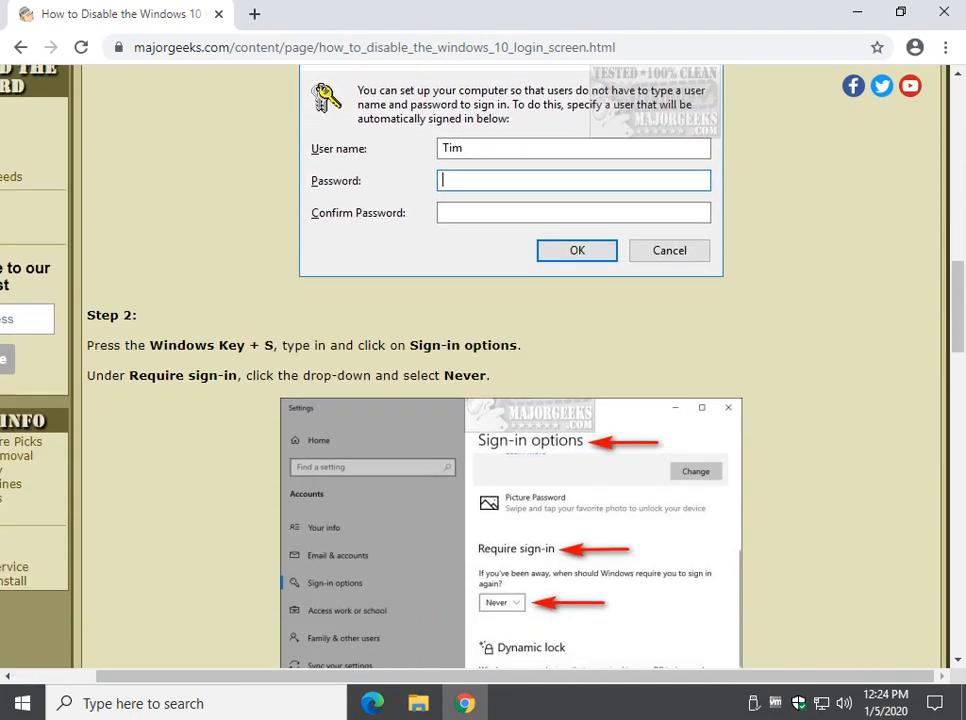
pyautogui.scroll(-3)
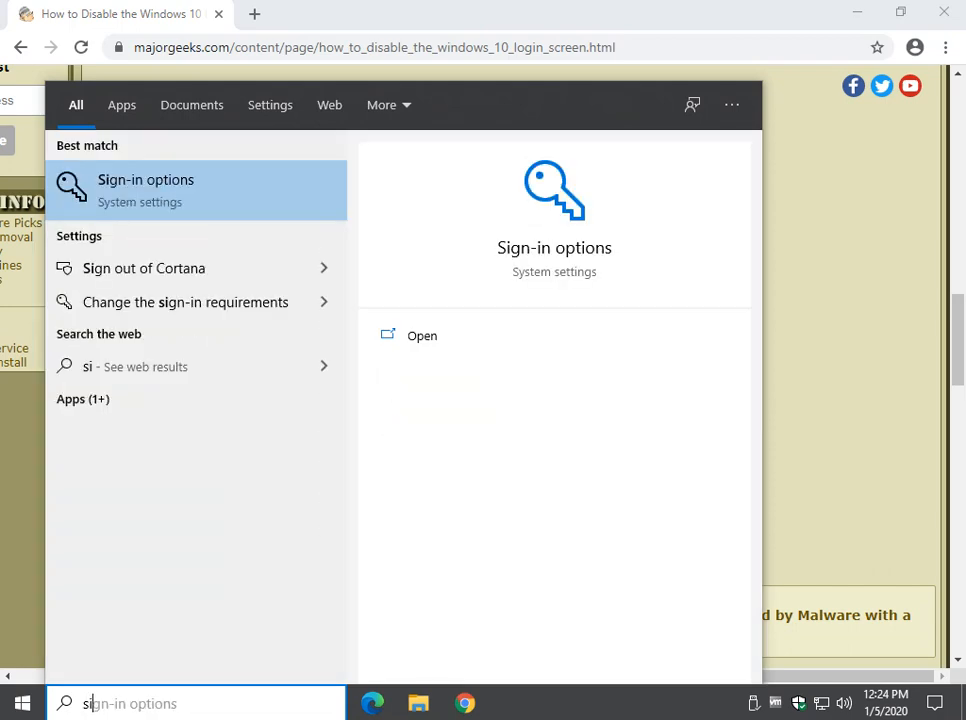
# Search 'sign-in' and open the Sign-in options settings page
pyautogui.write('sign-inm')
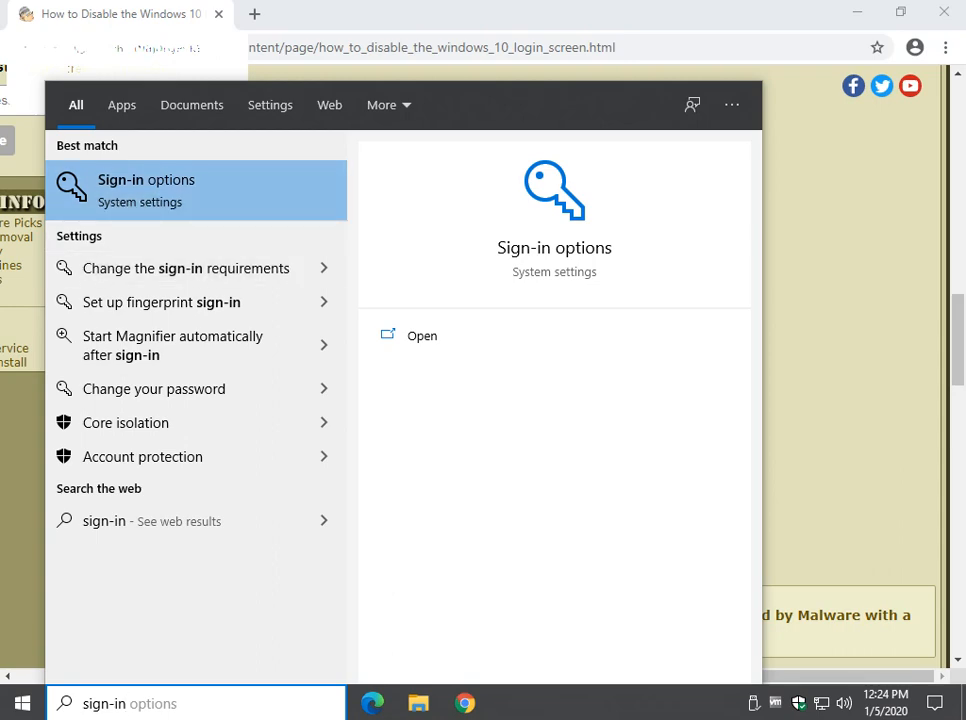
pyautogui.click(146, 190)
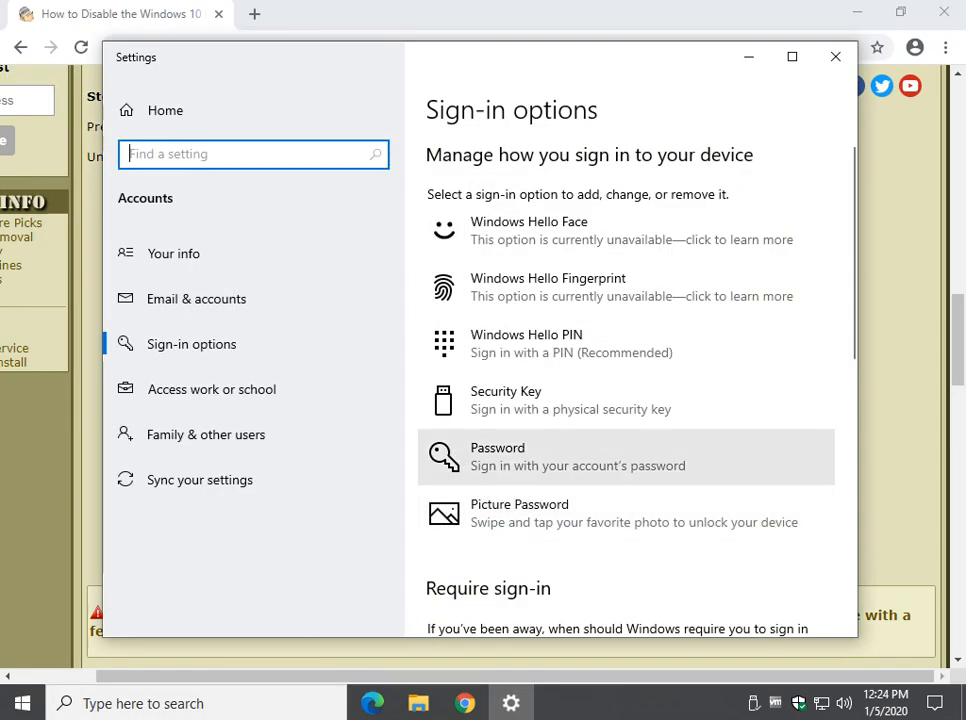
# Set Require sign-in after being away to Never
pyautogui.scroll(-3)
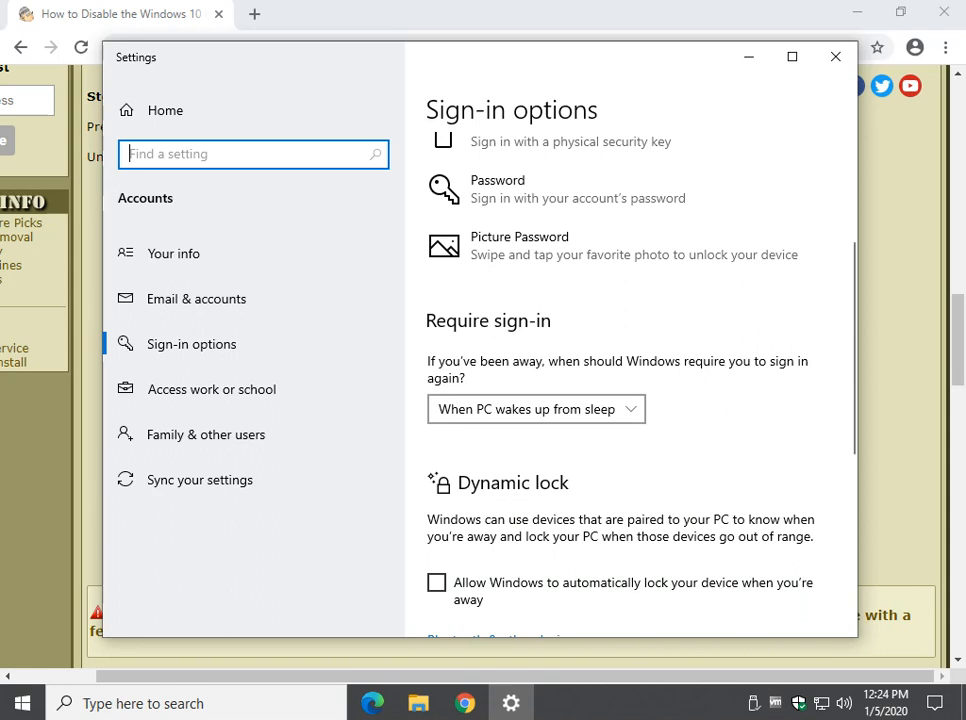
pyautogui.click(535, 408)
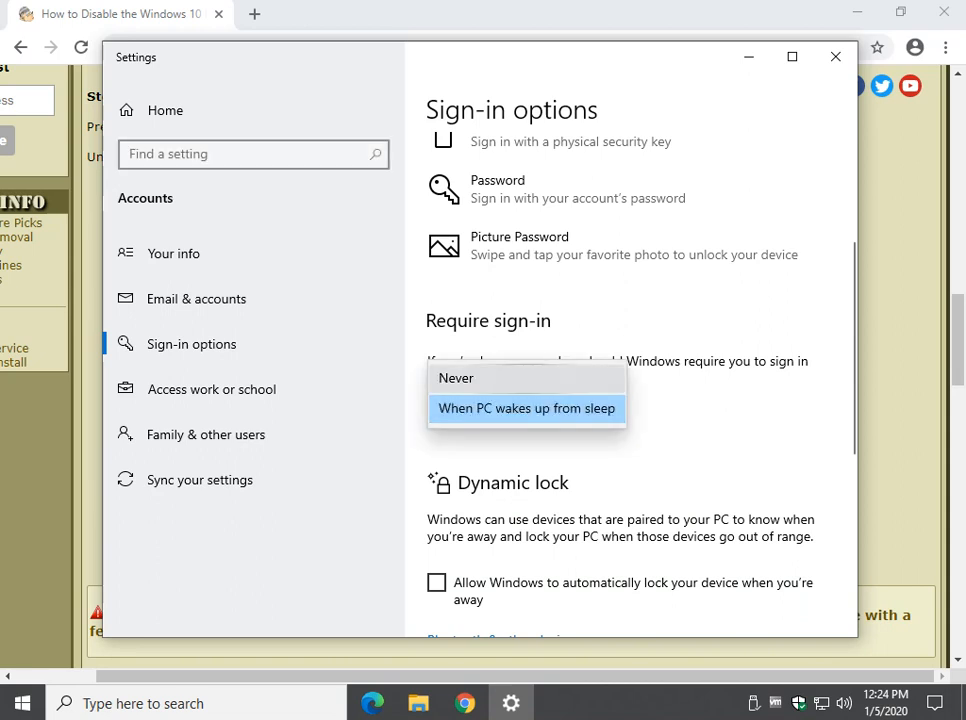
pyautogui.click(455, 377)
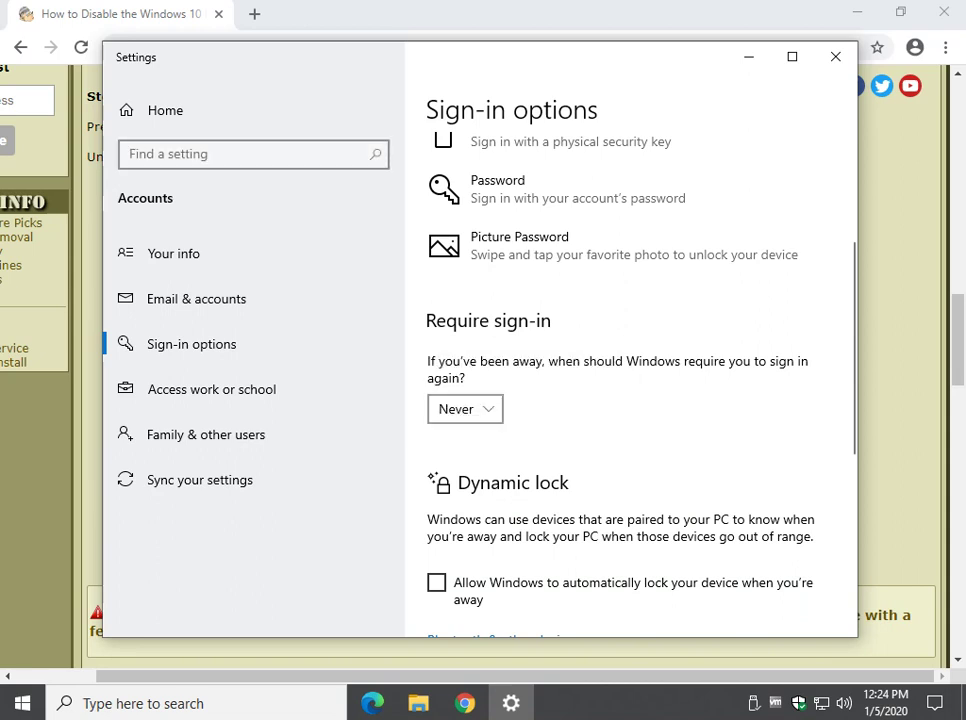
# Scroll through the guide to reach optional Step 3 on sleep
pyautogui.scroll(-3)
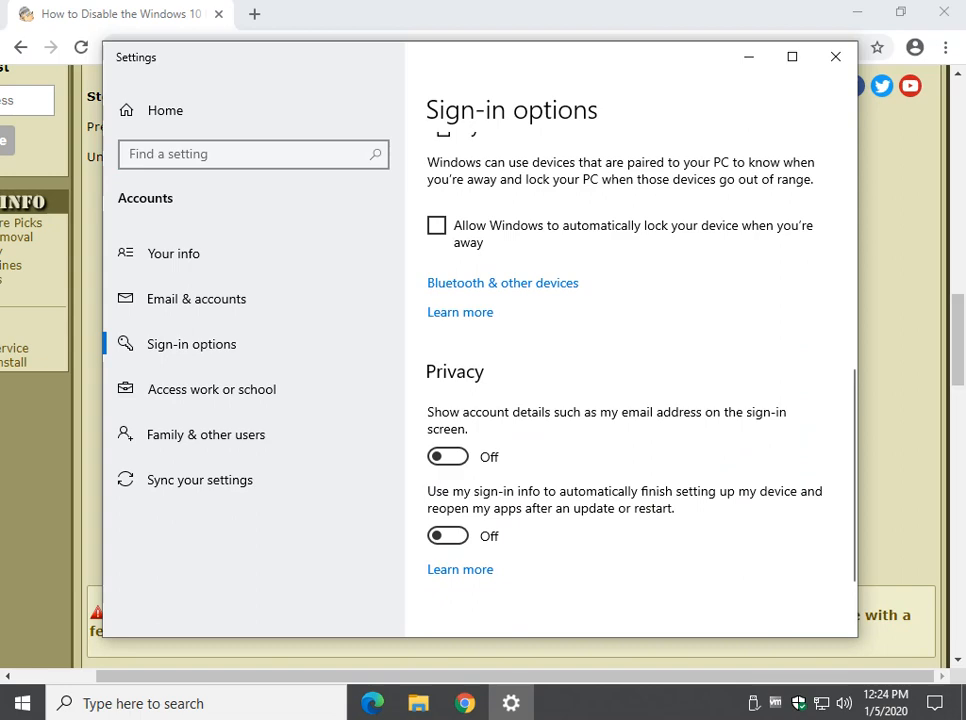
pyautogui.scroll(3)
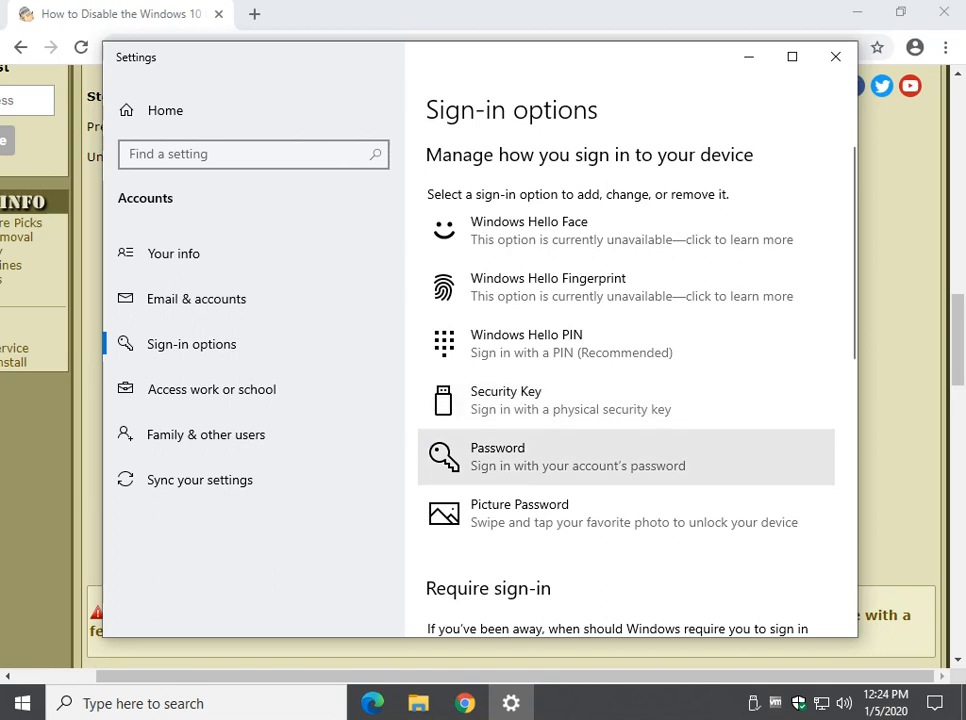
pyautogui.scroll(-3)
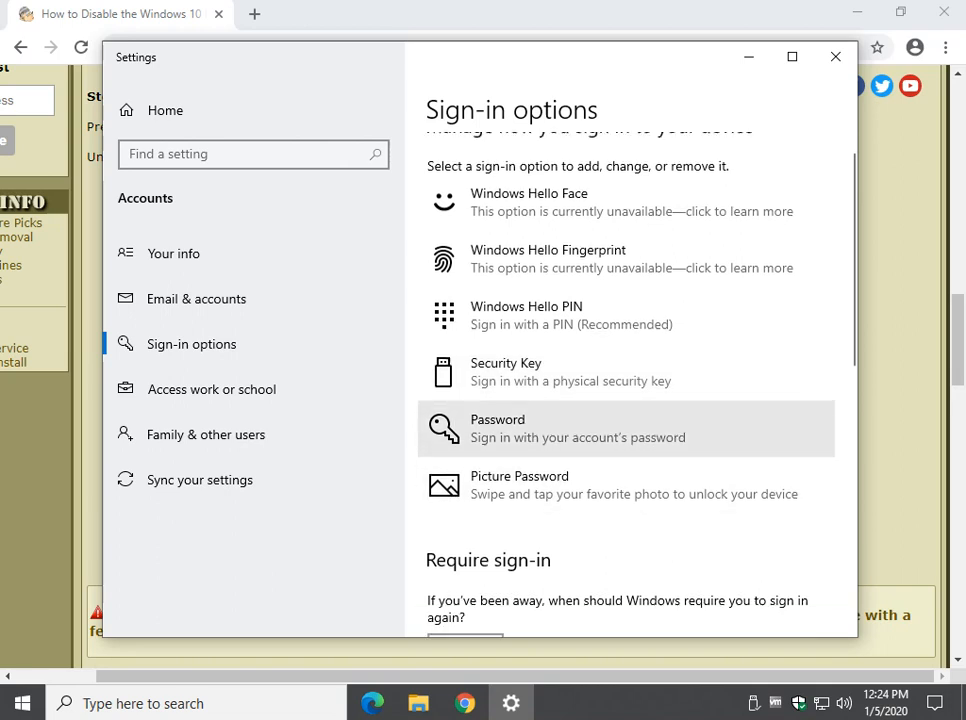
pyautogui.scroll(-3)
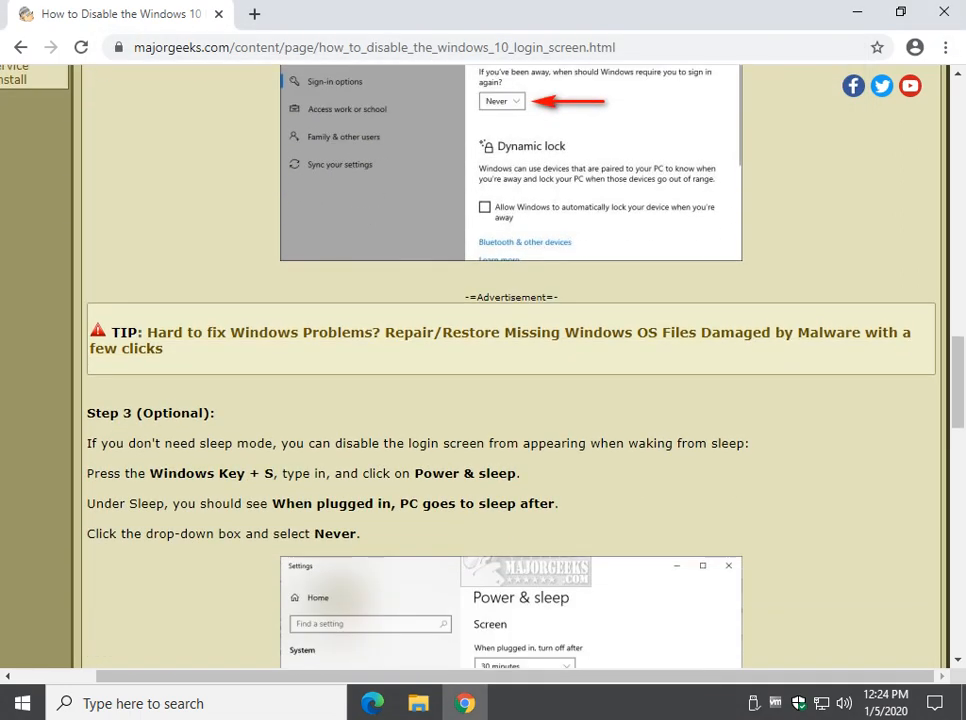
# Scroll the guide to Step 3 about Power & sleep settings
pyautogui.scroll(-3)
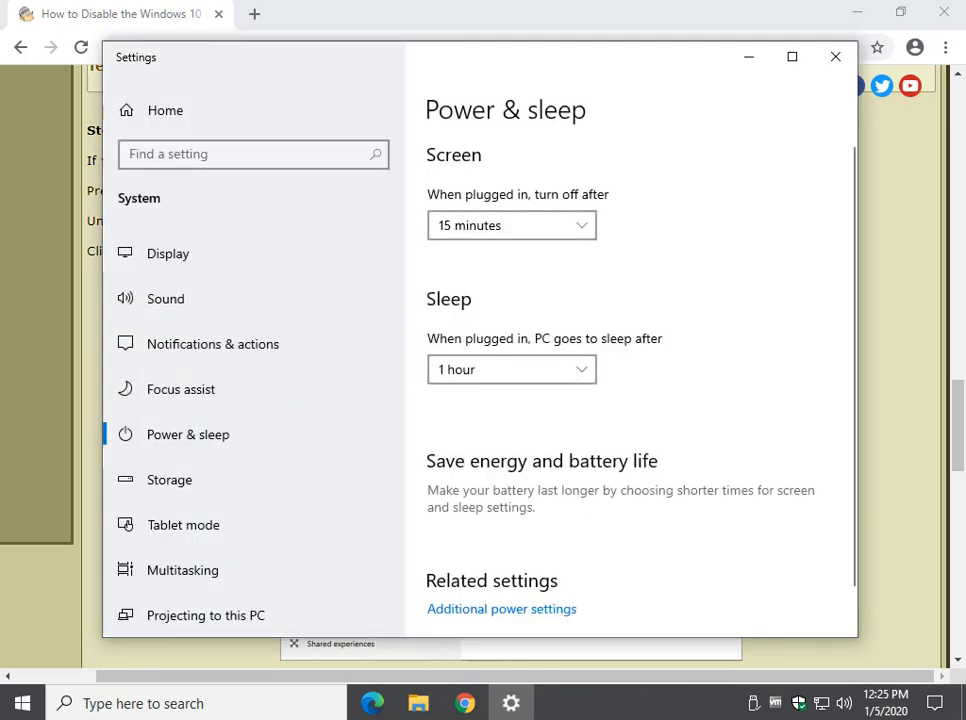
# Check the guide's sleep step, then return to Power & sleep settings
pyautogui.click(511, 369)
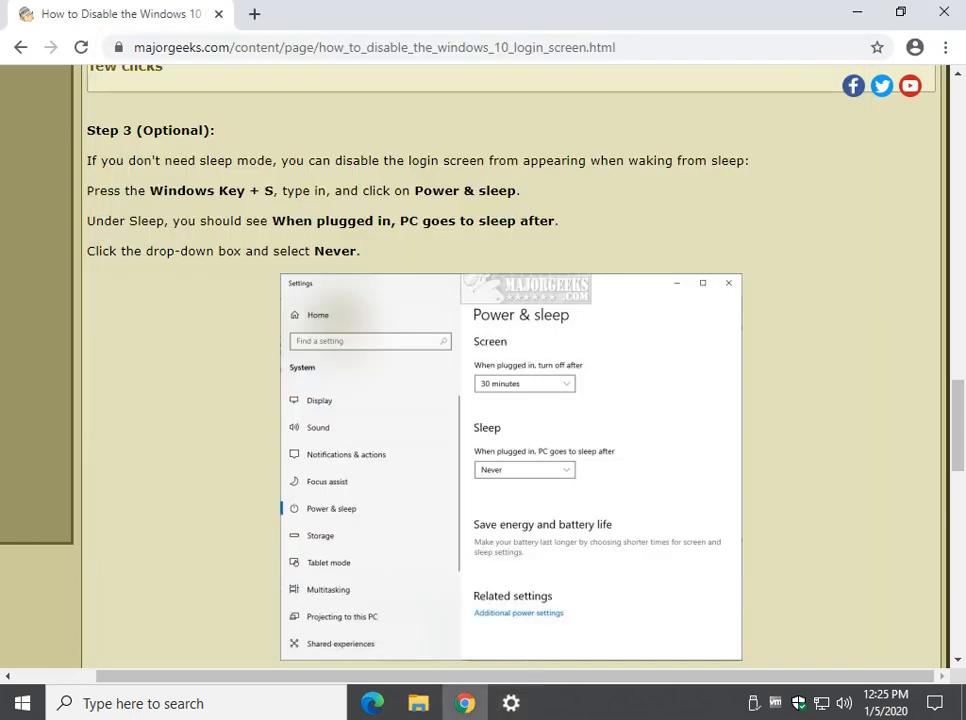
pyautogui.scroll(-3)
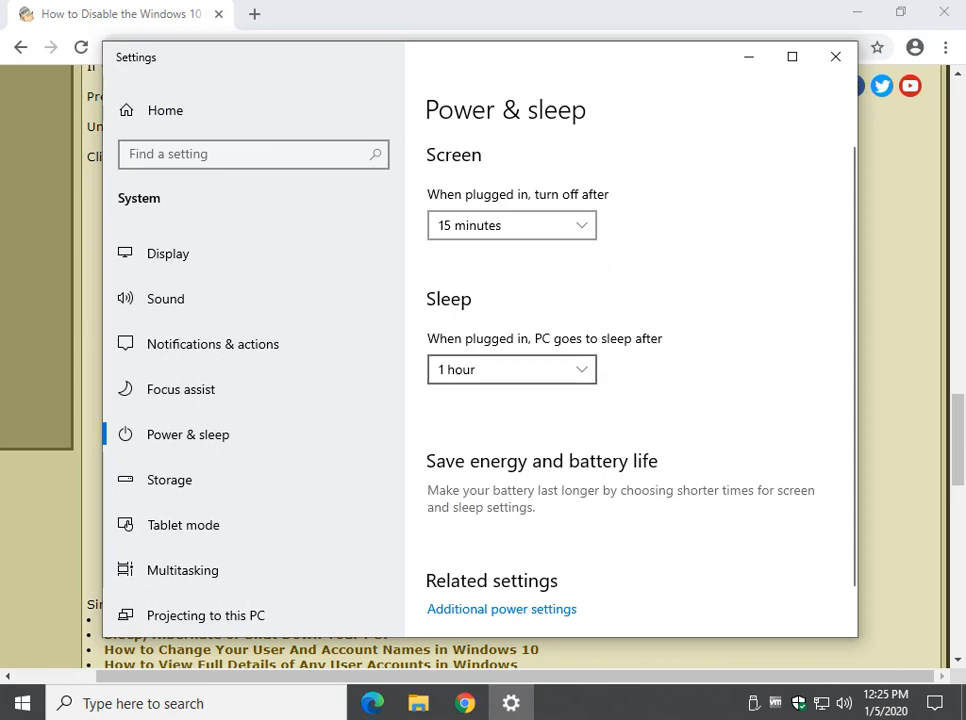
pyautogui.click(511, 369)
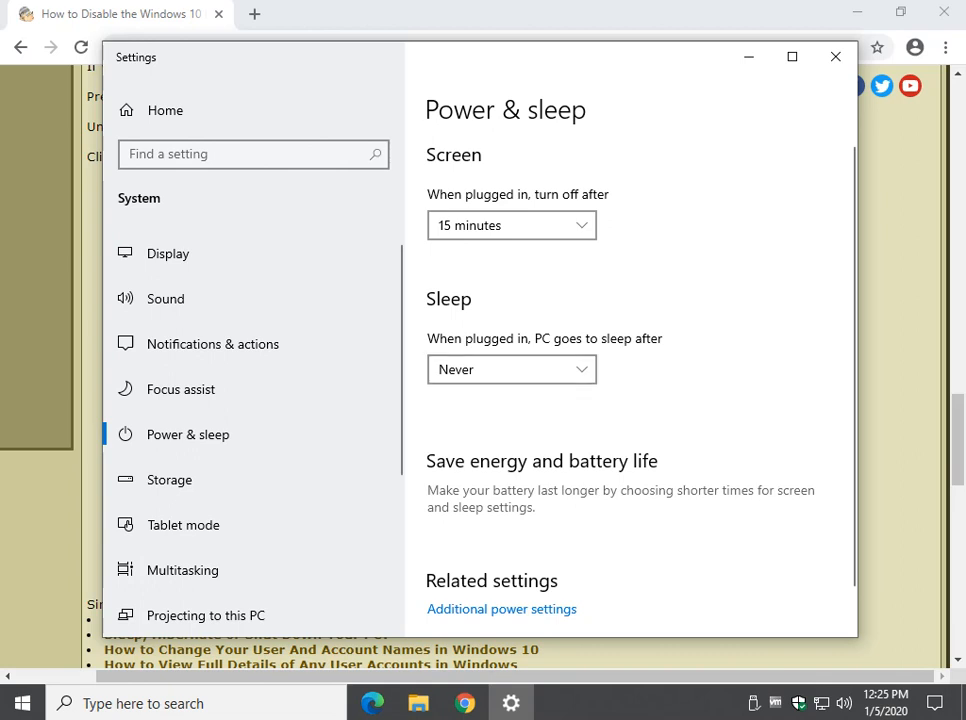
pyautogui.moveTo(833, 56)
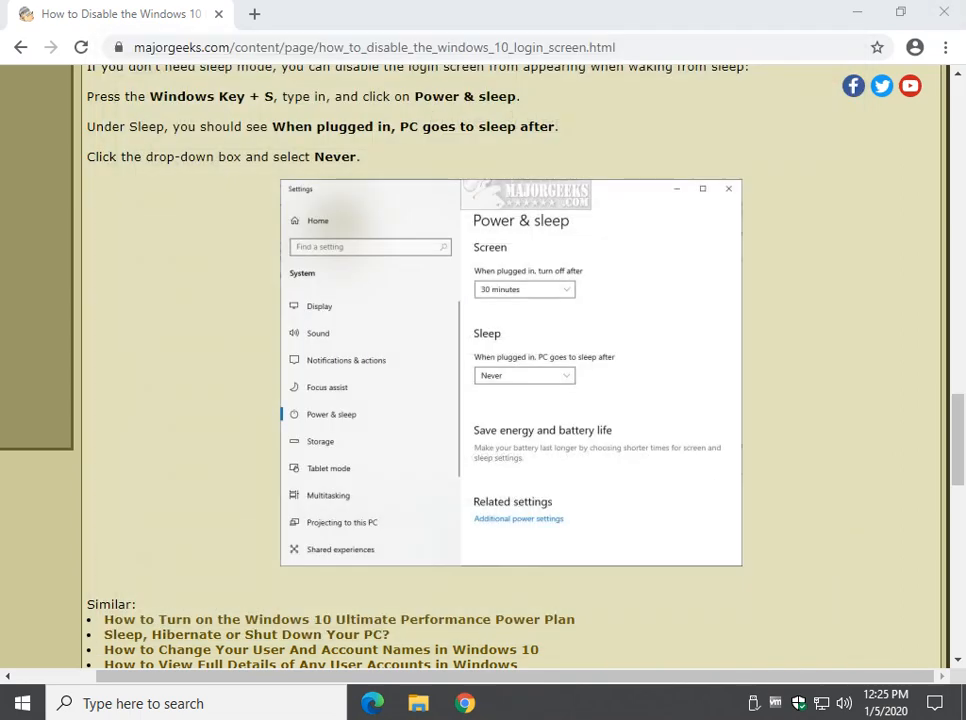
pyautogui.click(13, 703)
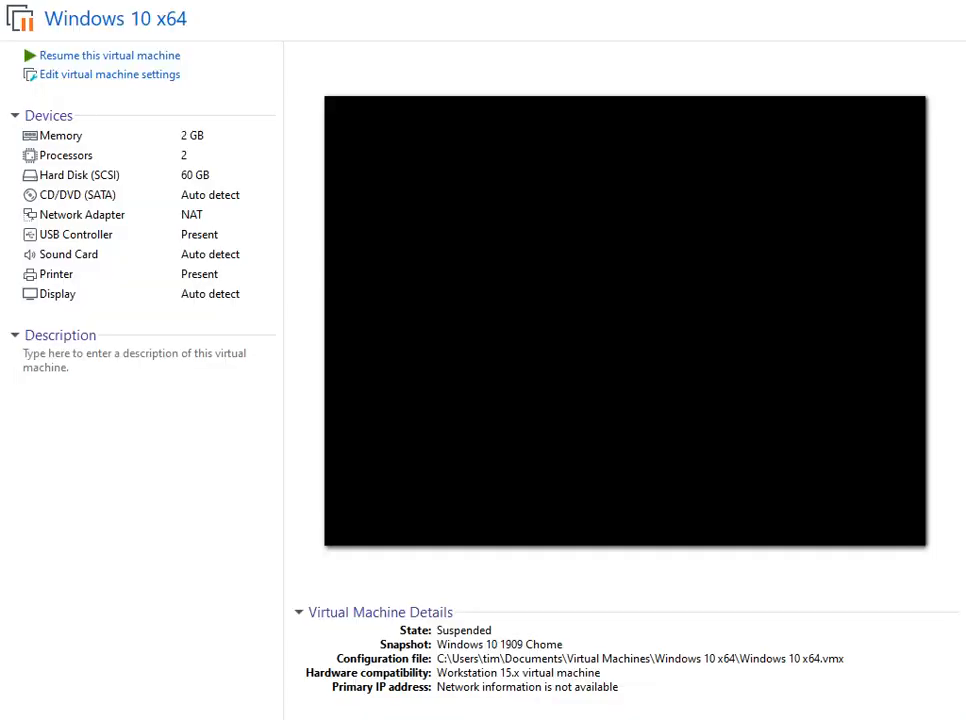
pyautogui.moveTo(110, 55)
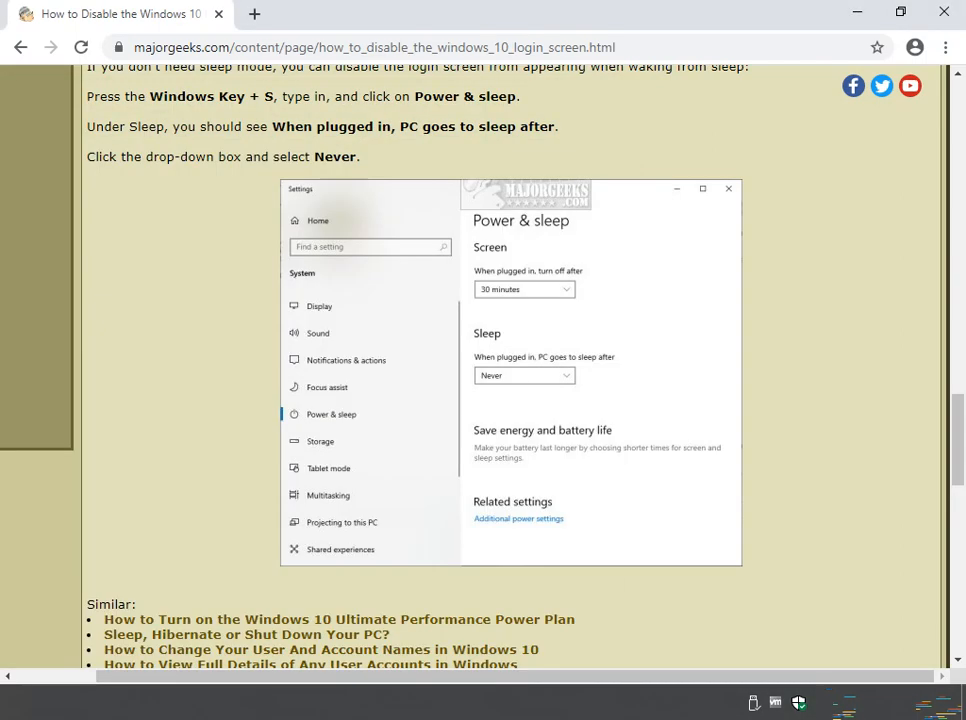
pyautogui.scroll(-3)
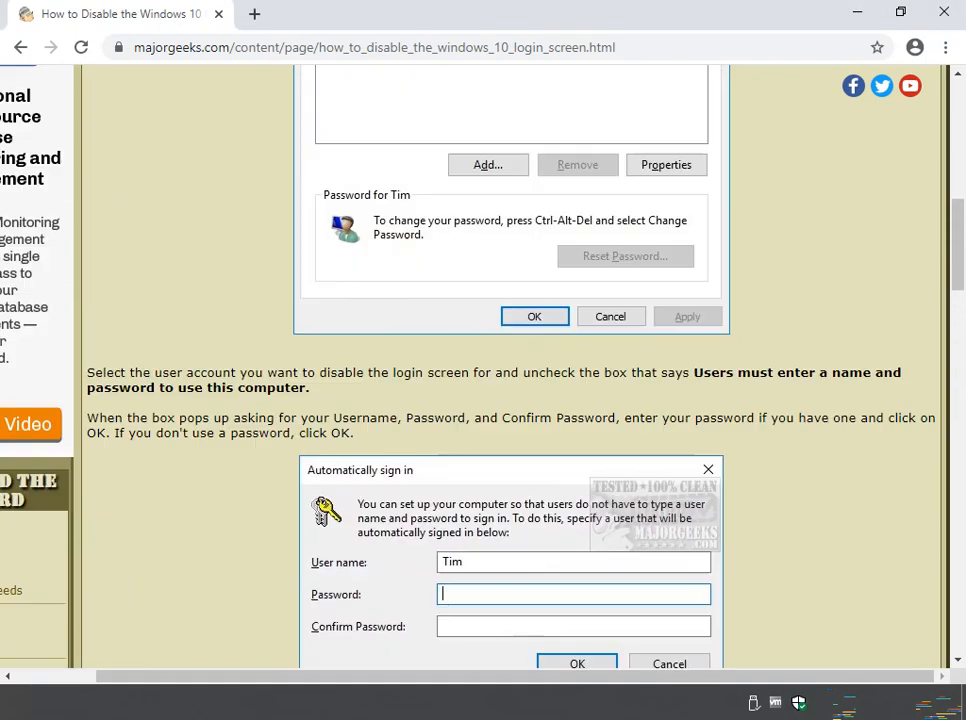
pyautogui.scroll(3)
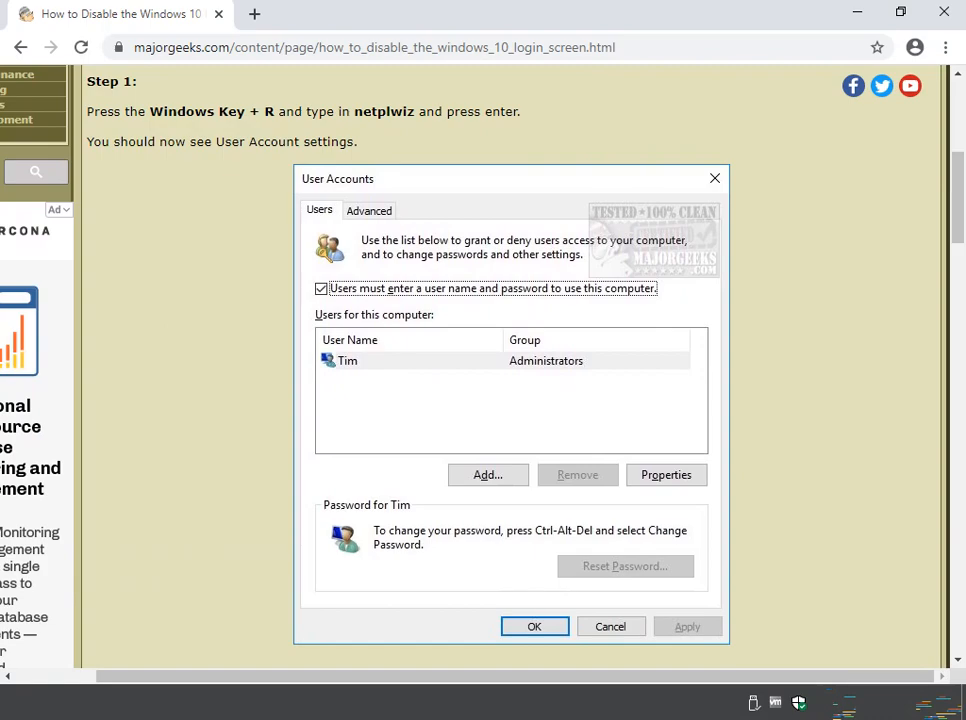
pyautogui.scroll(-3)
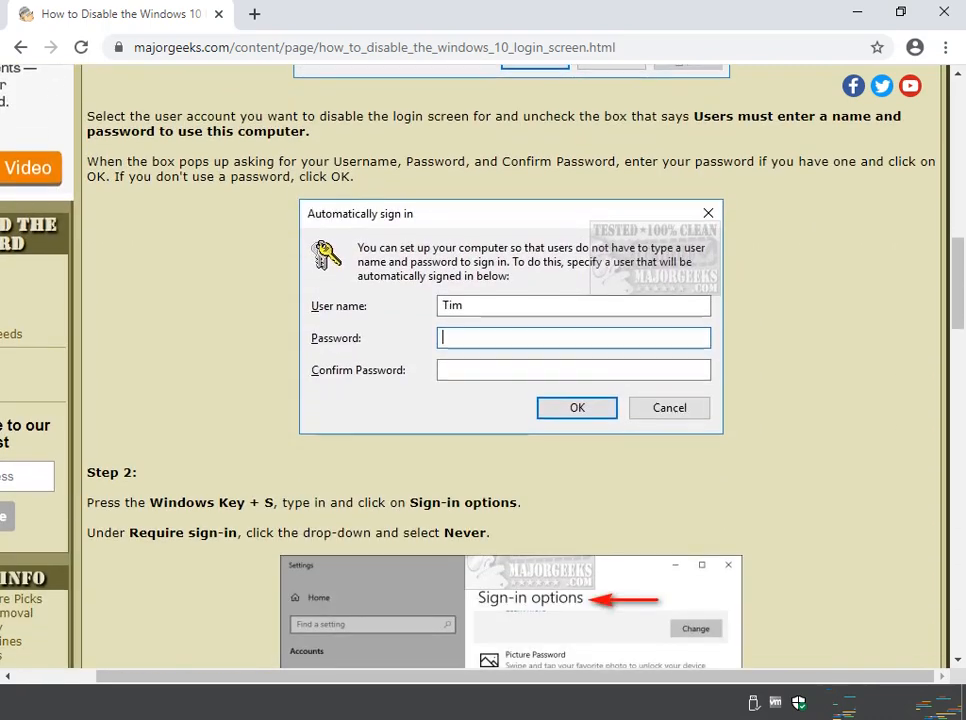
pyautogui.scroll(-3)
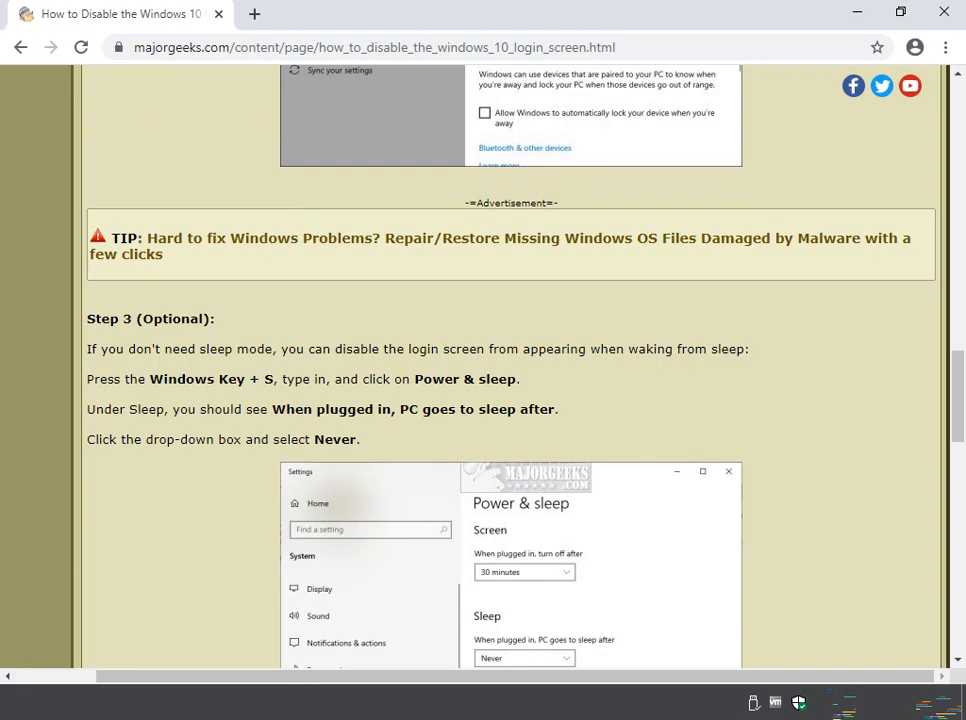
pyautogui.scroll(-3)
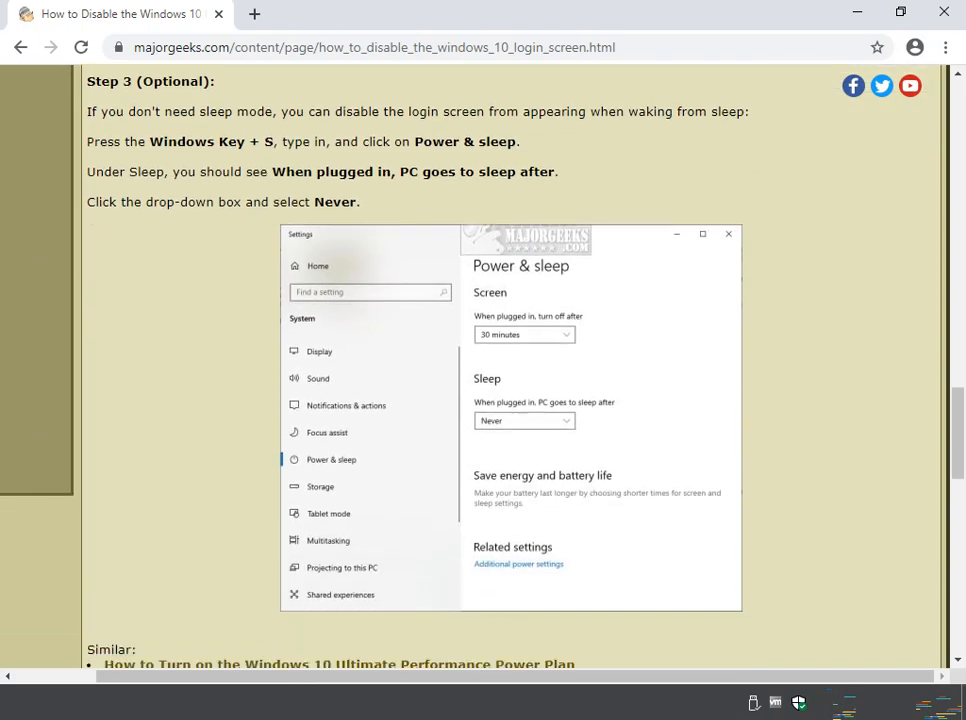